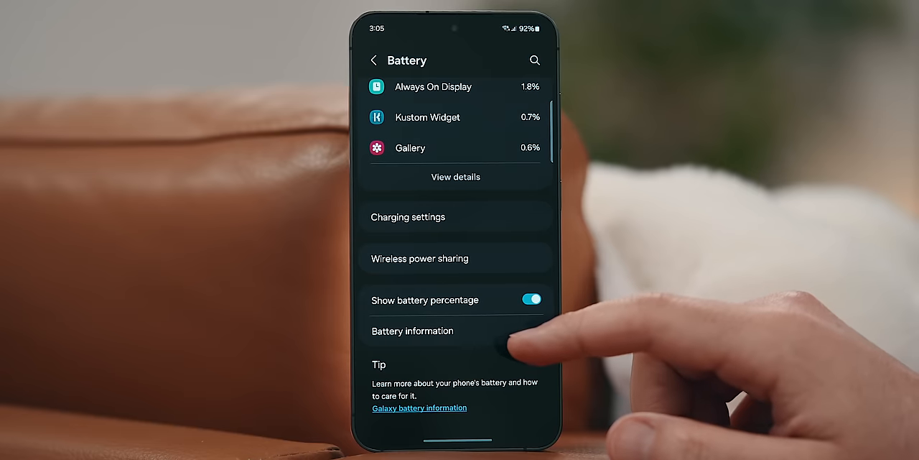
# - View the battery details: status Not charging, level 92%, 4000 mAh typical capacity
pyautogui.click(412, 330)
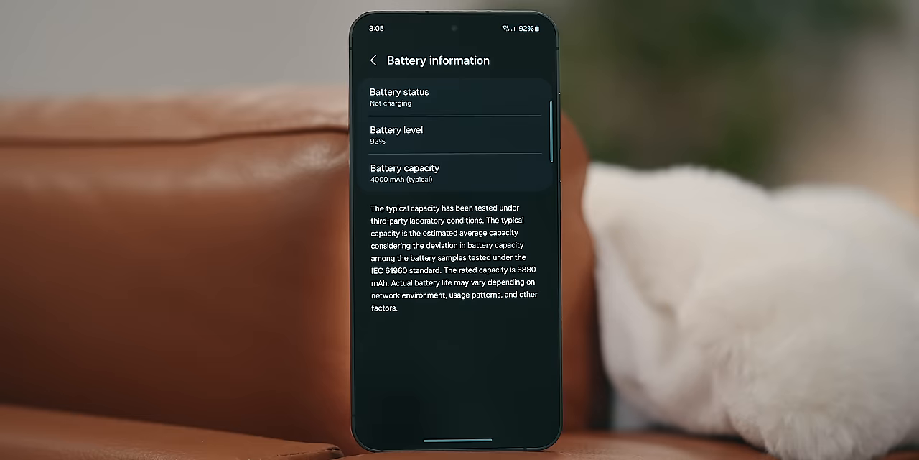